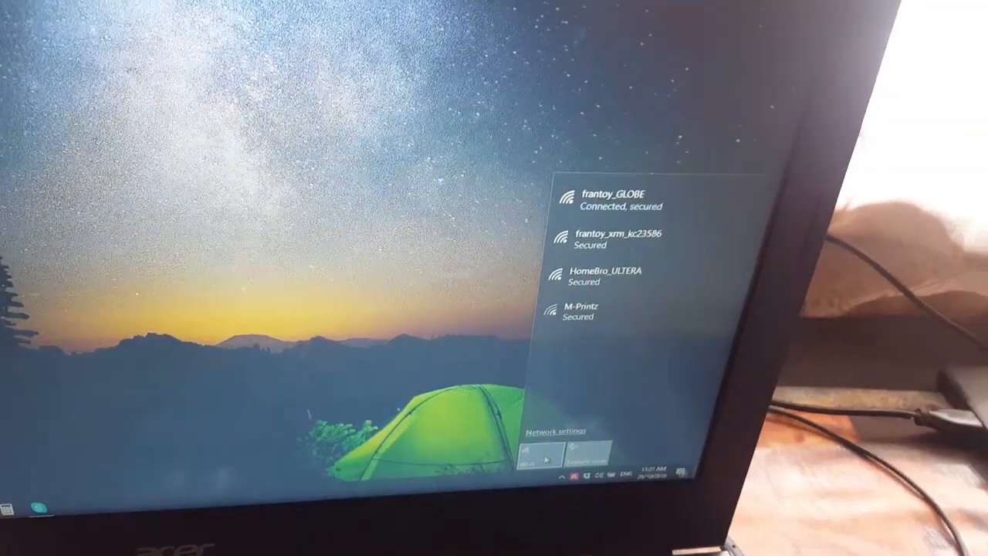
Connect to the HomeBro_ULTERA Wi-Fi network with 'Connect automatically' enabled
left_click(608, 275)
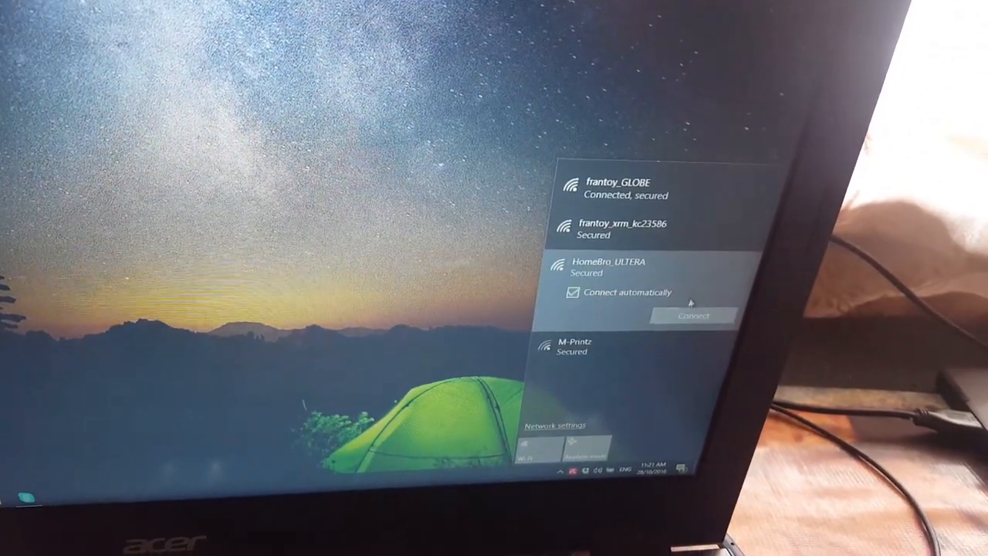
left_click(693, 315)
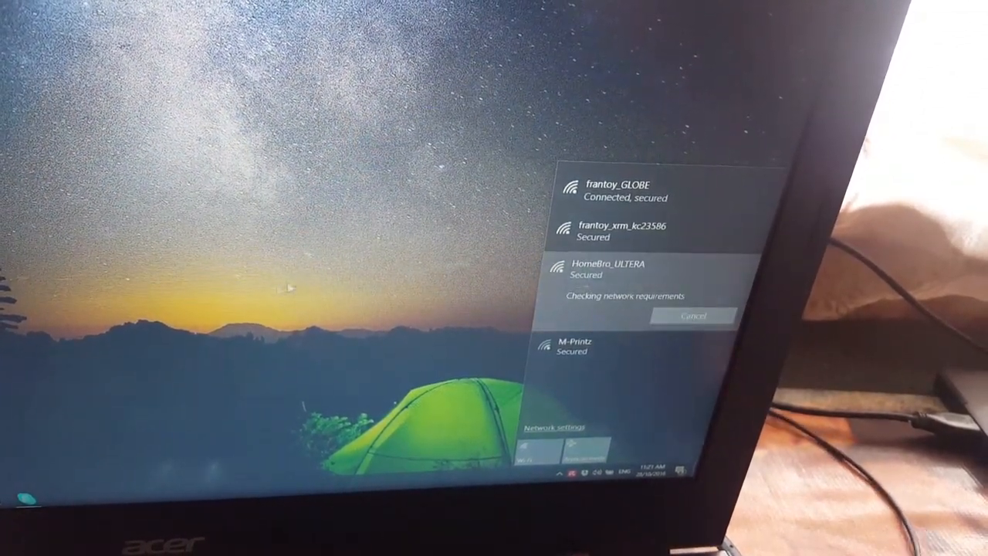